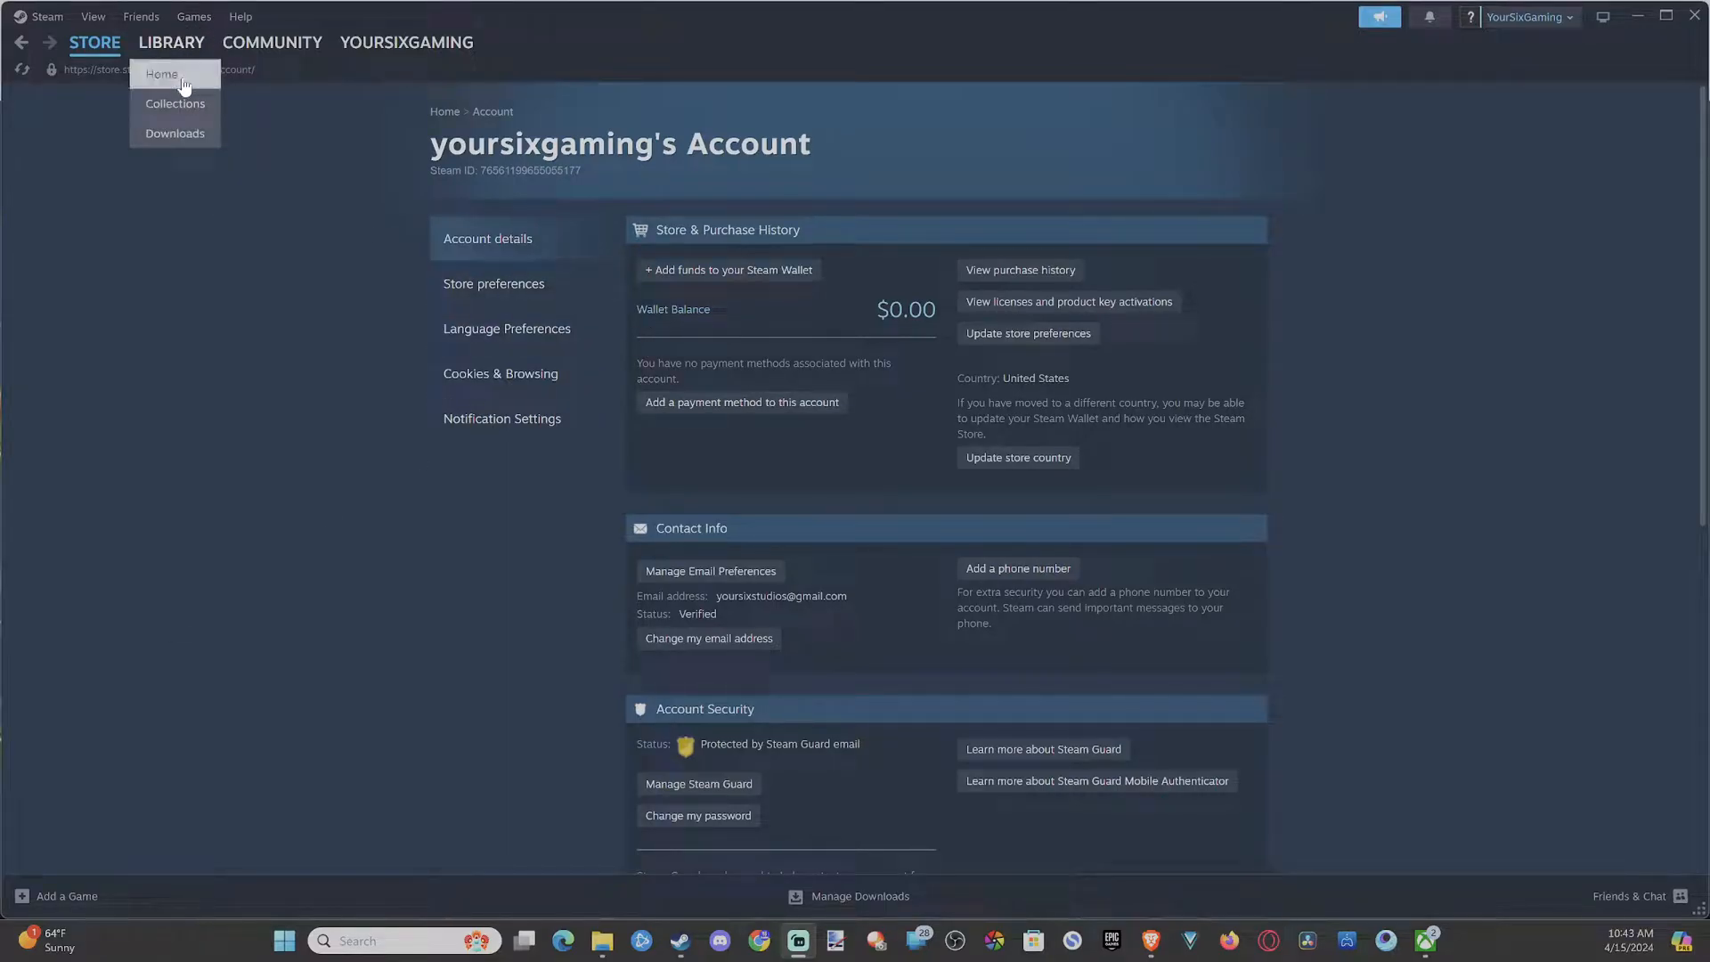
Show the library home and bring up the Friends & Chat window
{"action": "left_click", "coordinate": [171, 41]}
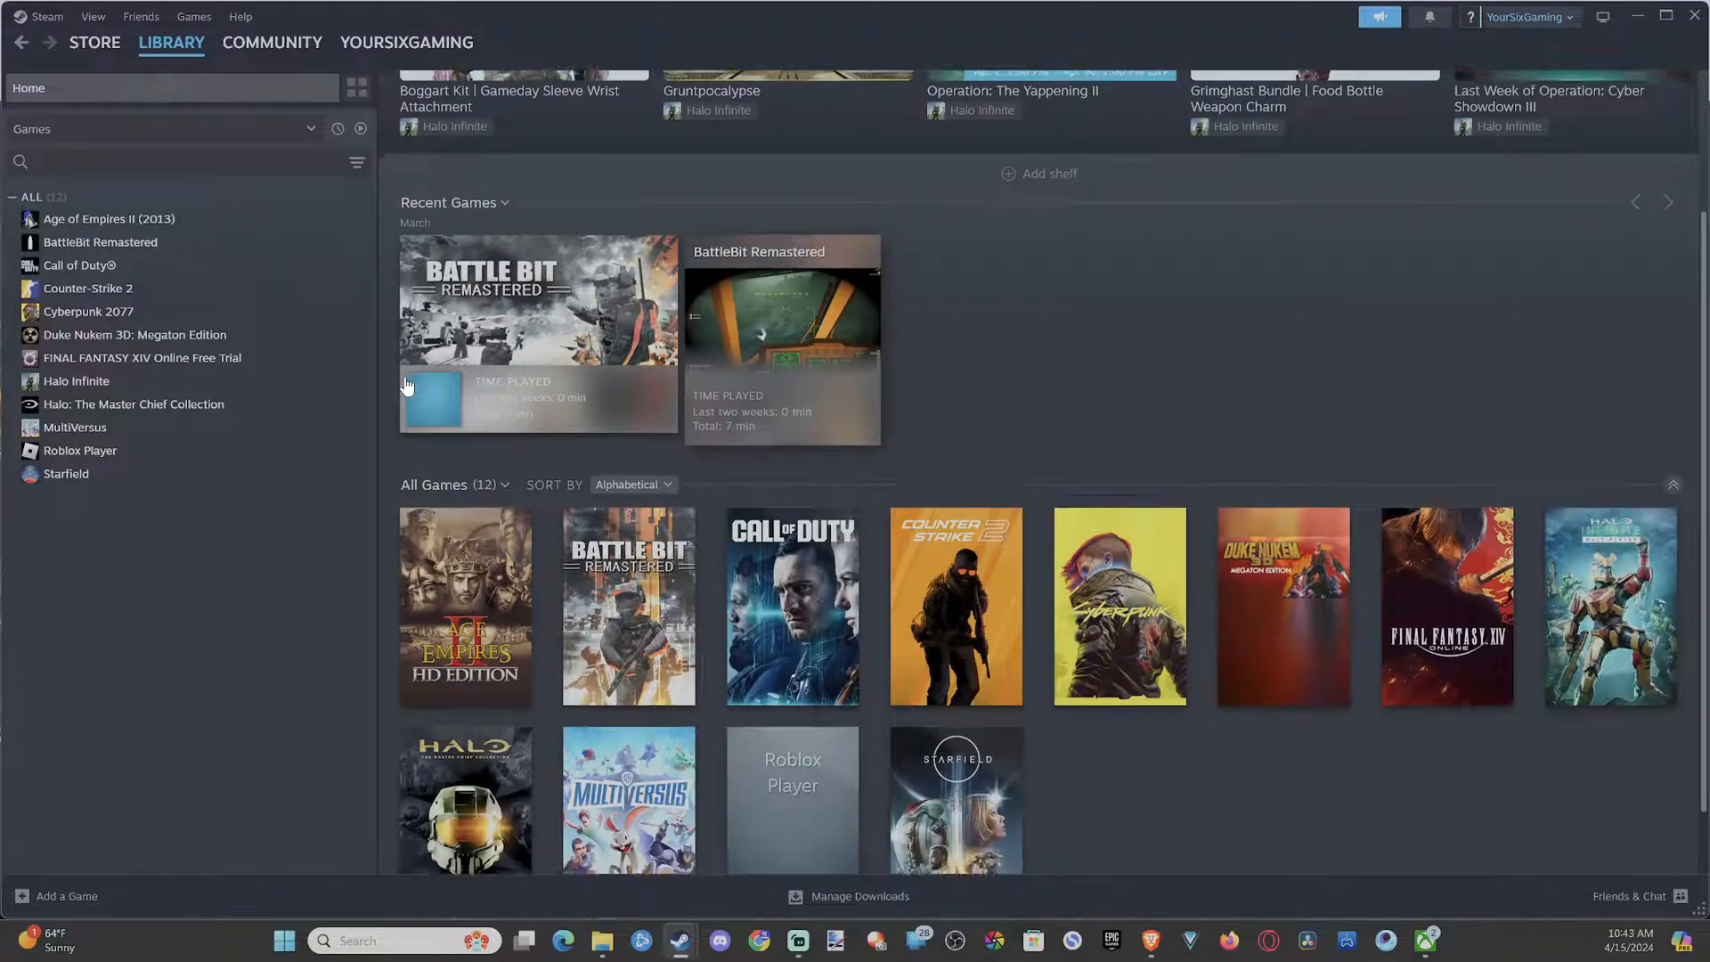
{"action": "scroll", "scroll_direction": "down", "scroll_amount": 3}
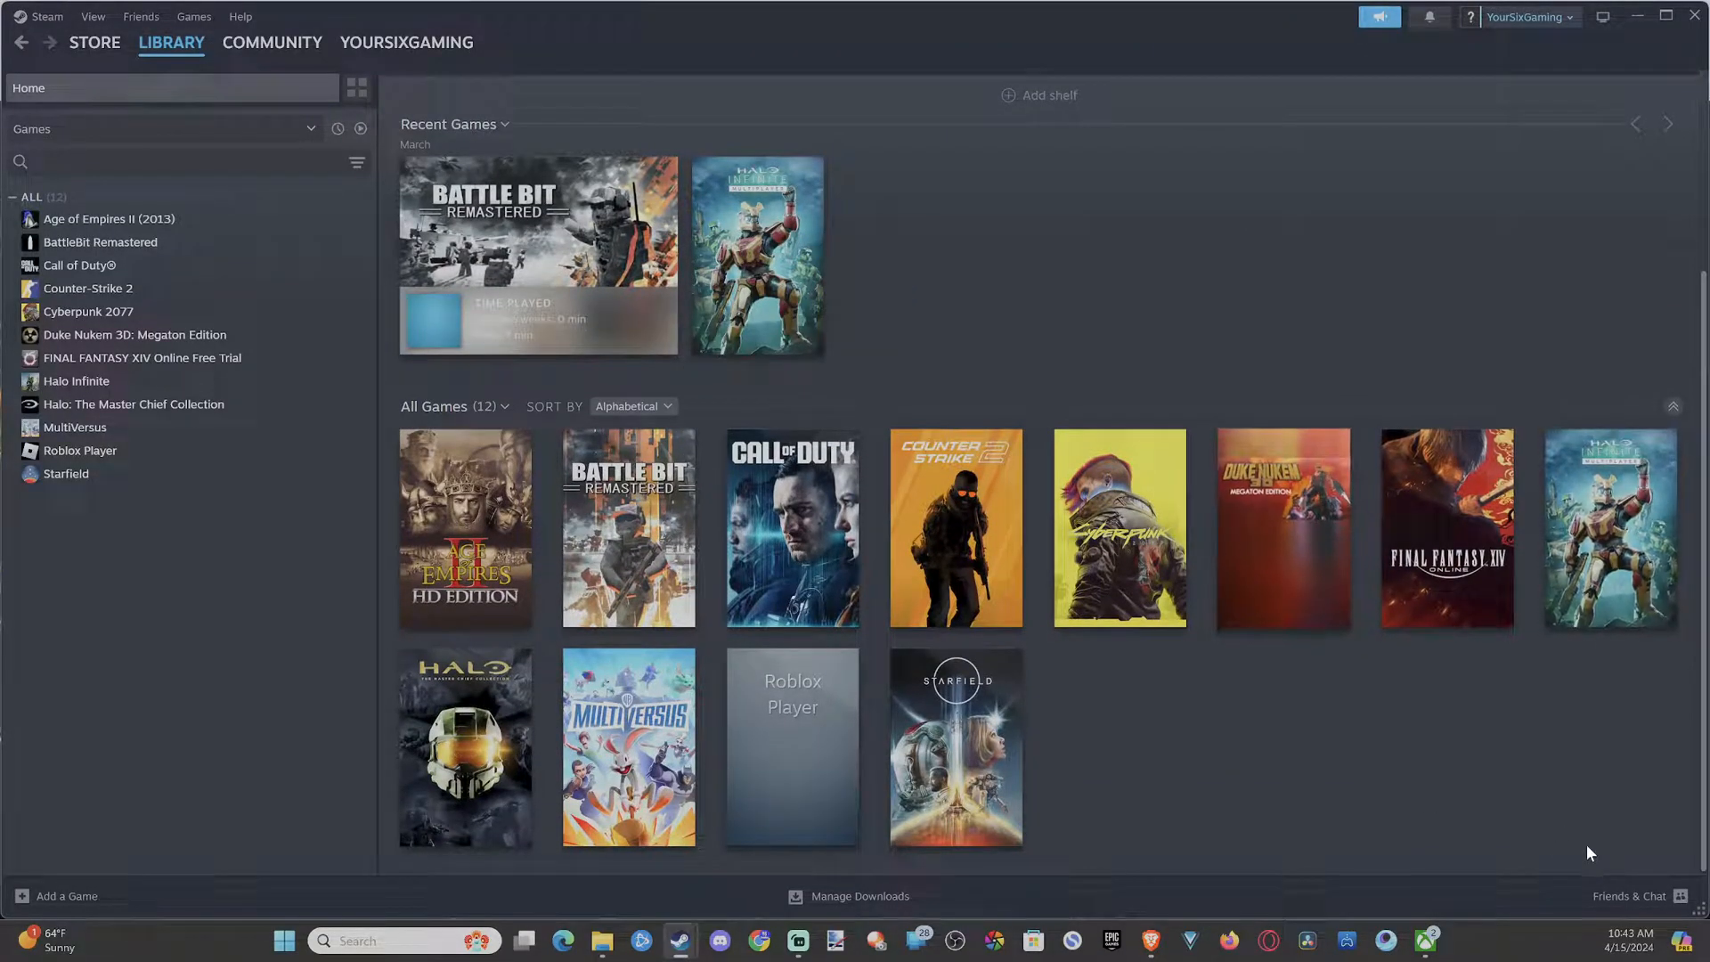
{"action": "left_click", "coordinate": [1628, 896]}
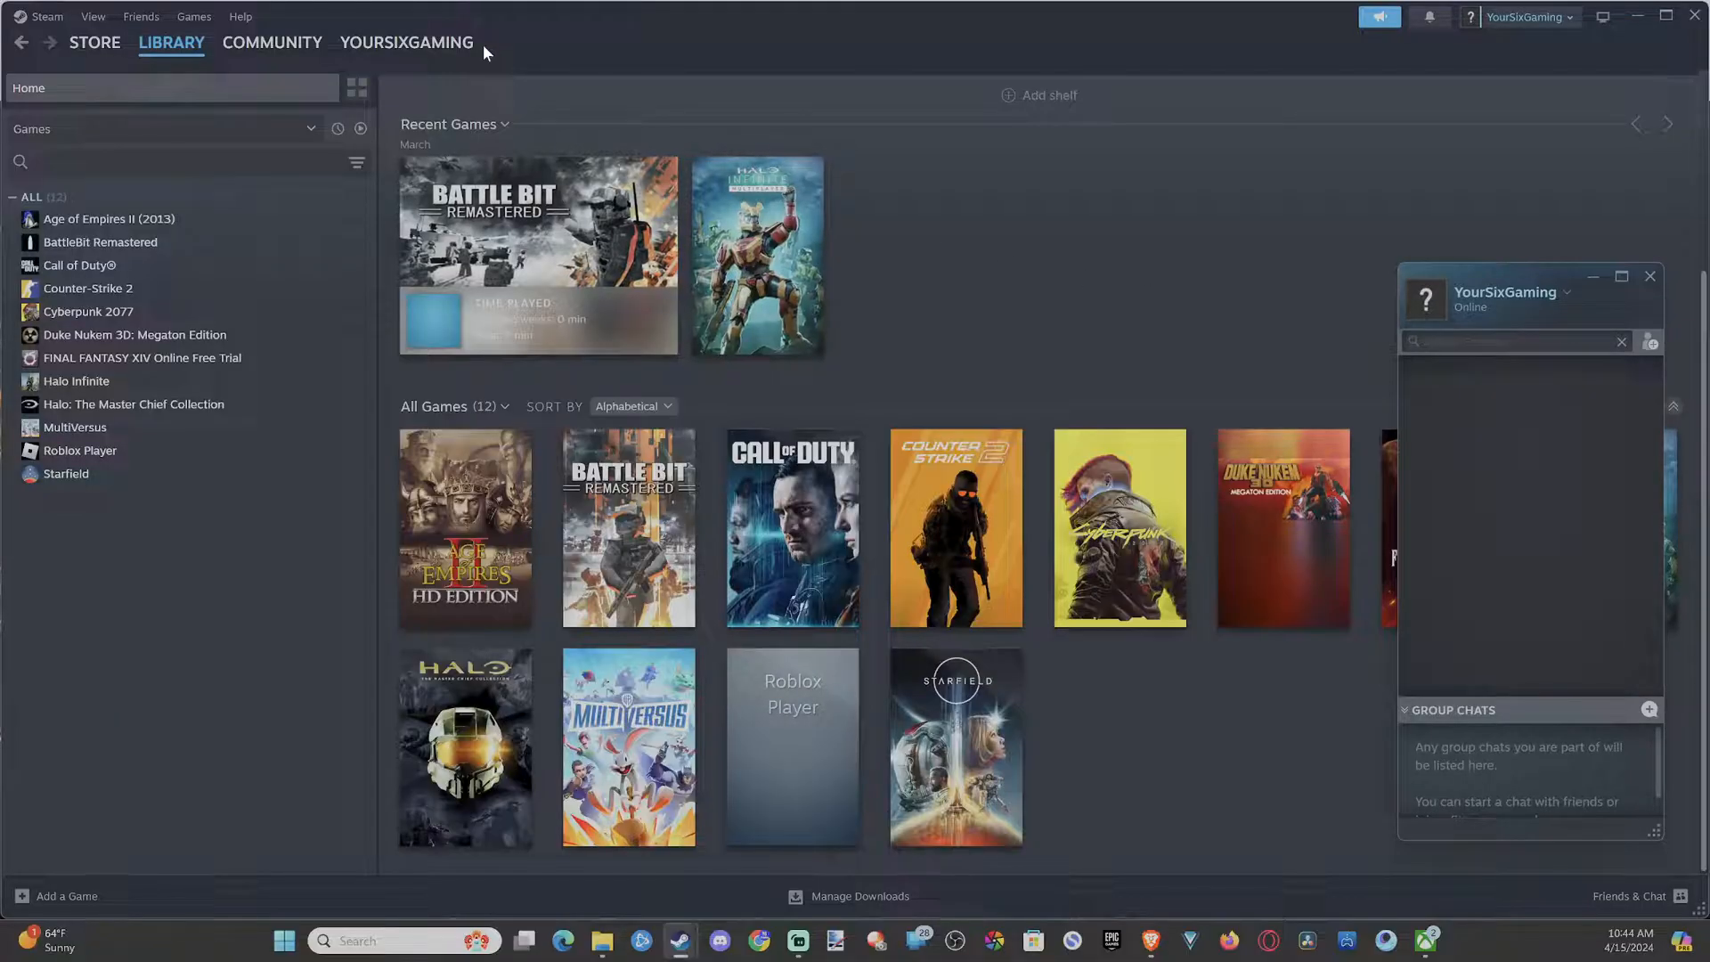
Go to the account's Friends page and switch to the Blocked players list
{"action": "left_click", "coordinate": [406, 41]}
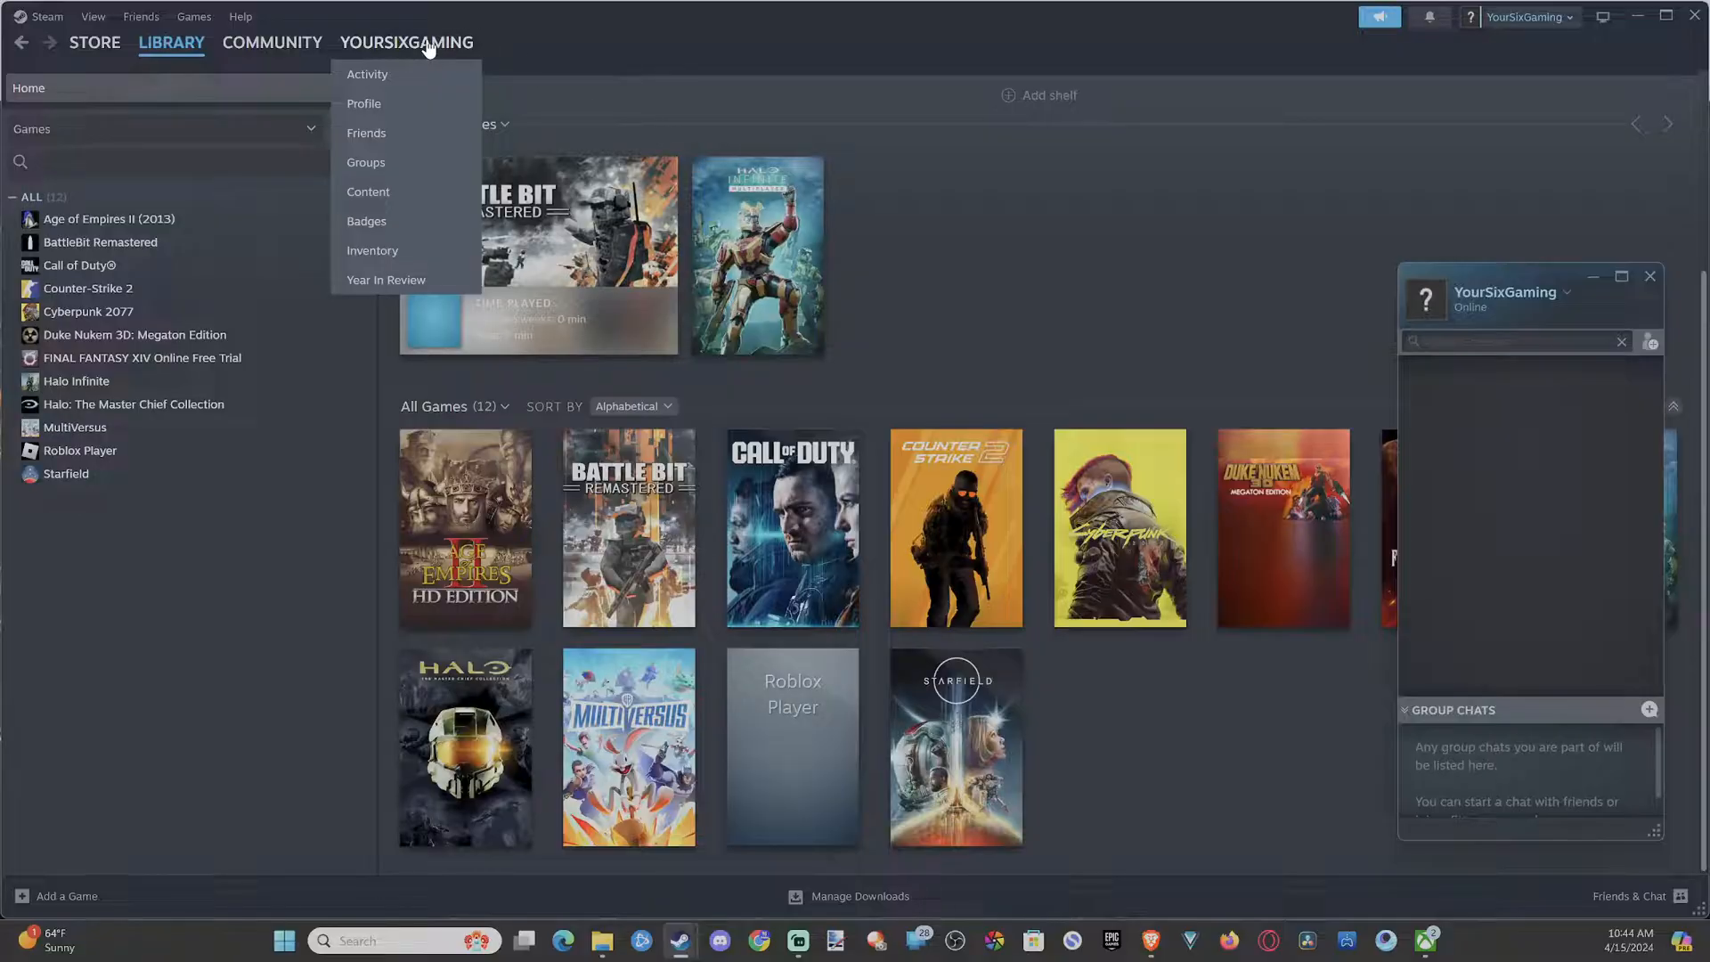
{"action": "mouse_move", "coordinate": [367, 132]}
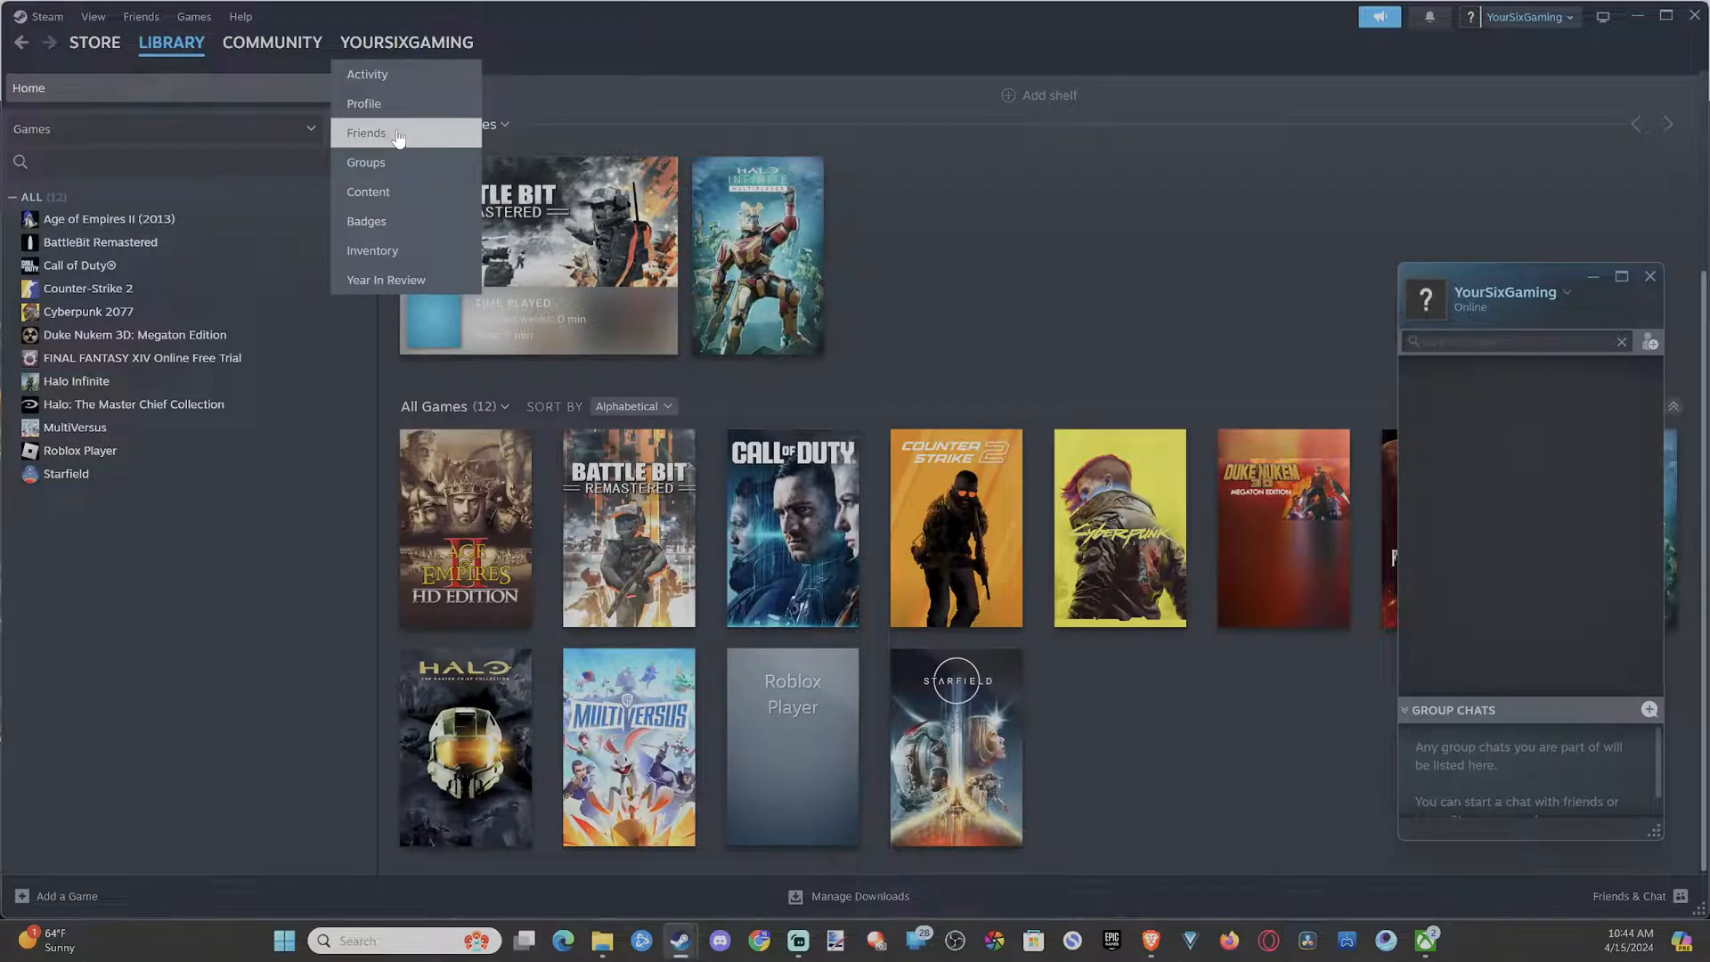
{"action": "left_click", "coordinate": [367, 132]}
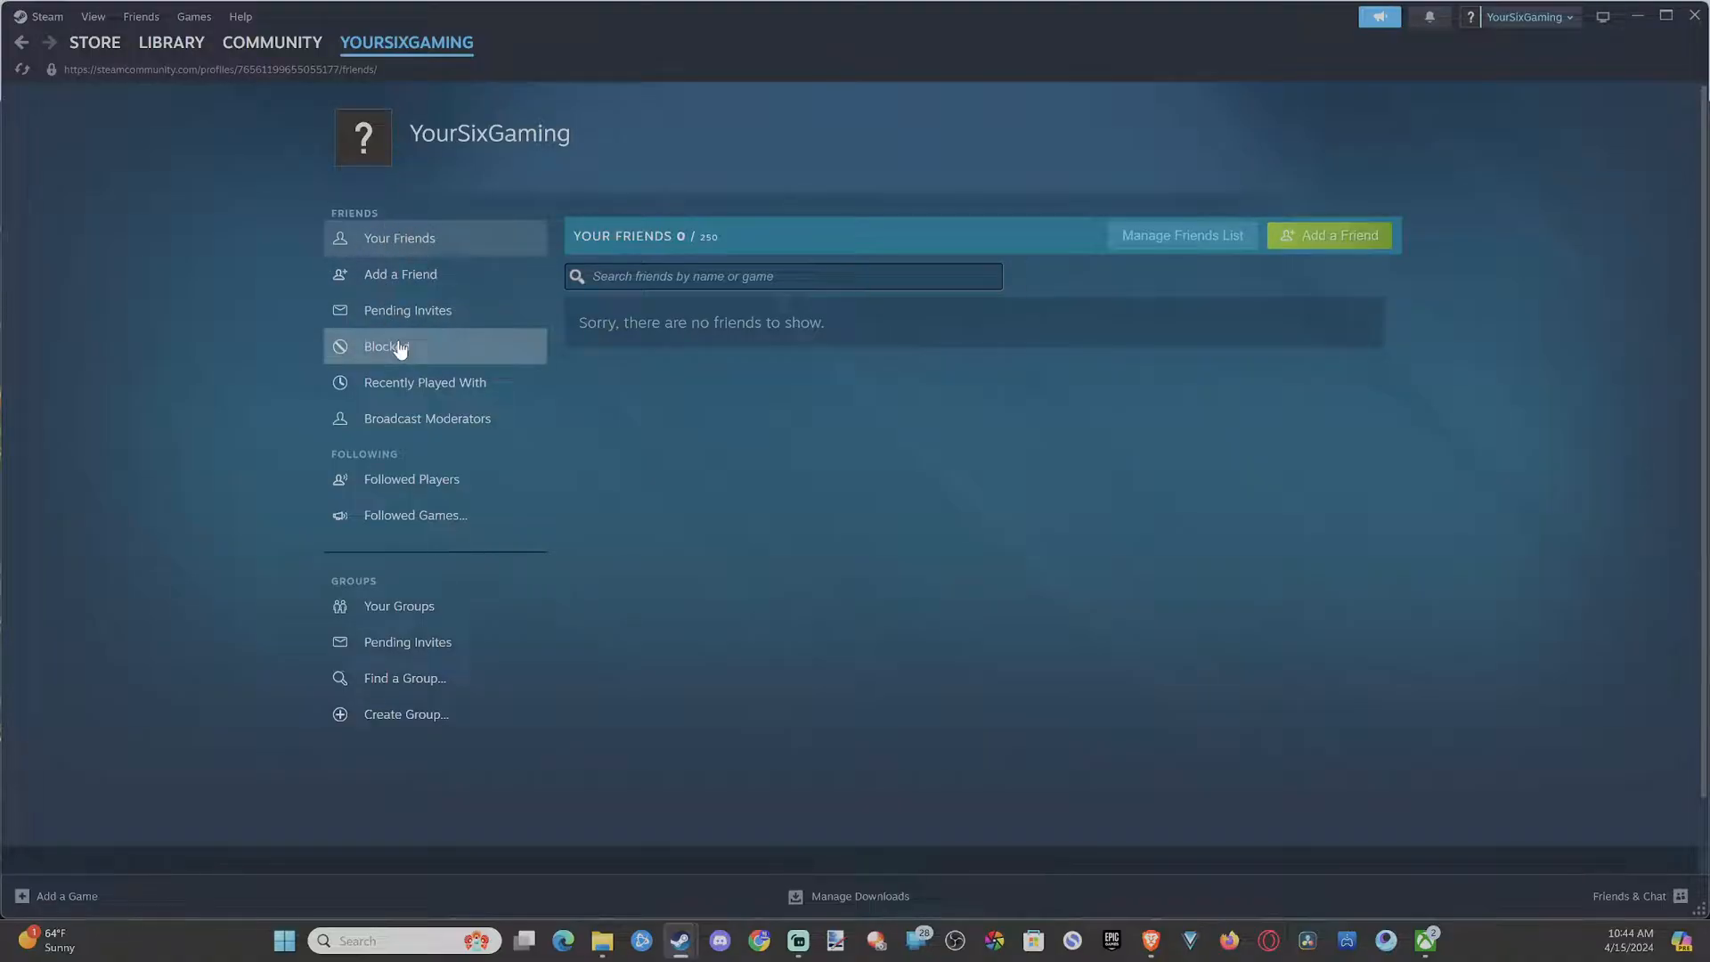
{"action": "left_click", "coordinate": [386, 345]}
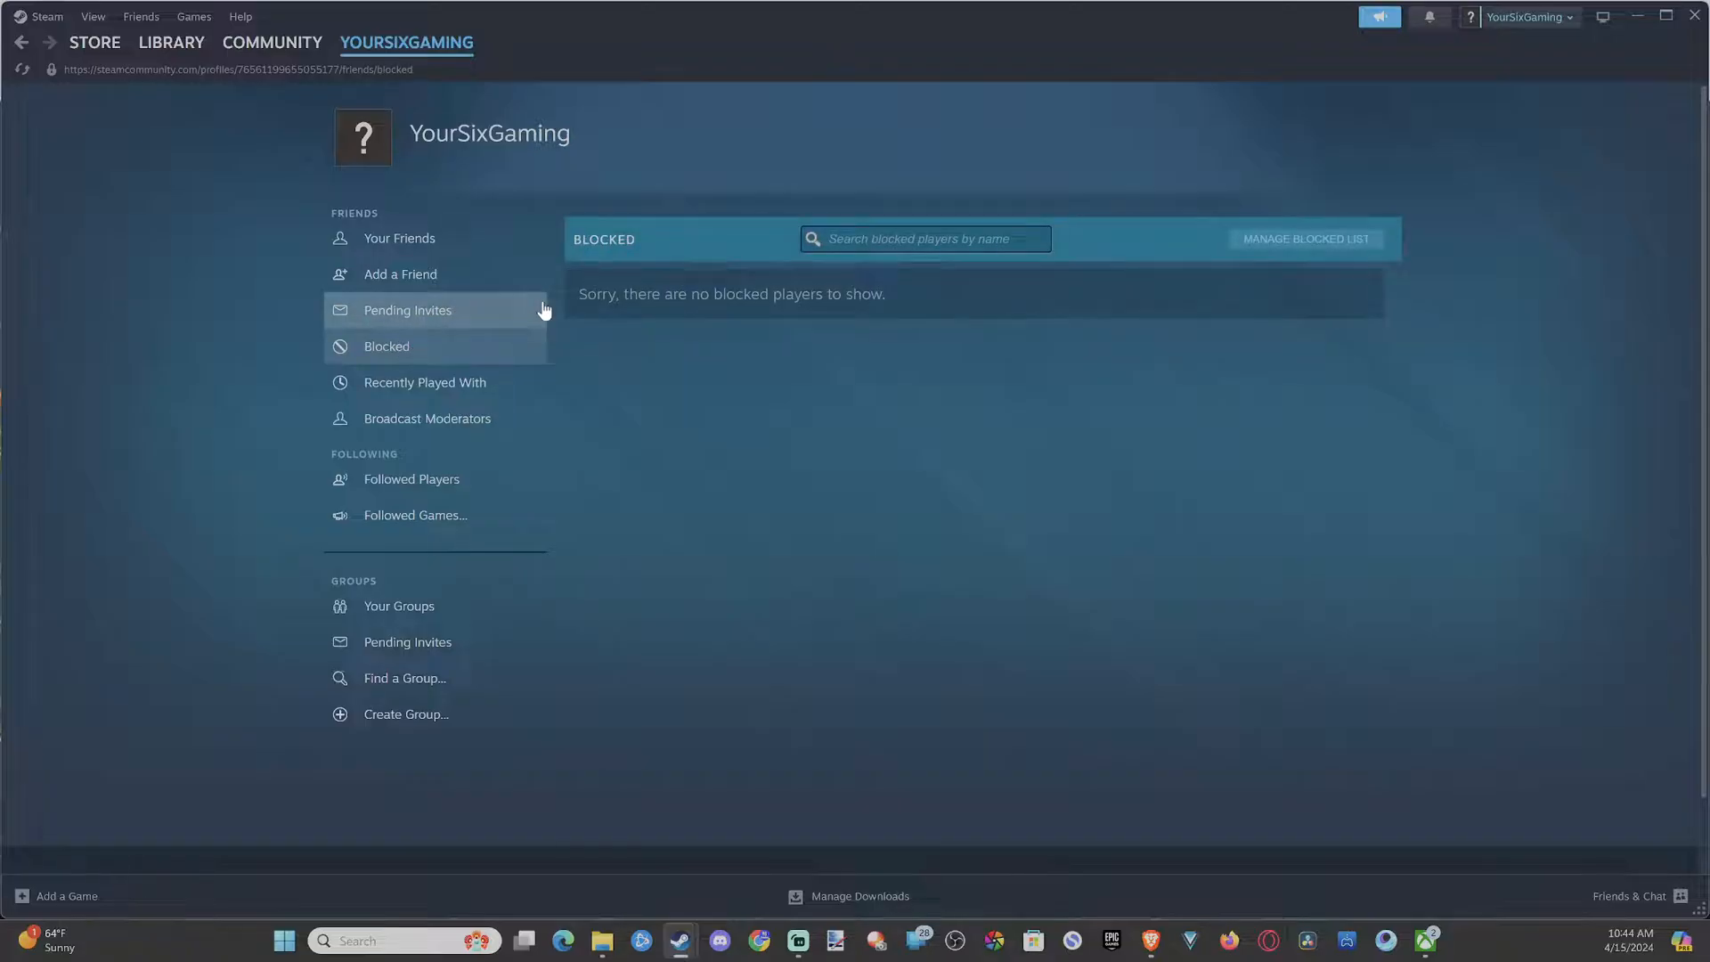
Highlight the 'no blocked players' message and expand Manage Blocked List
{"action": "left_click_drag", "start_coordinate": [581, 294], "coordinate": [883, 293]}
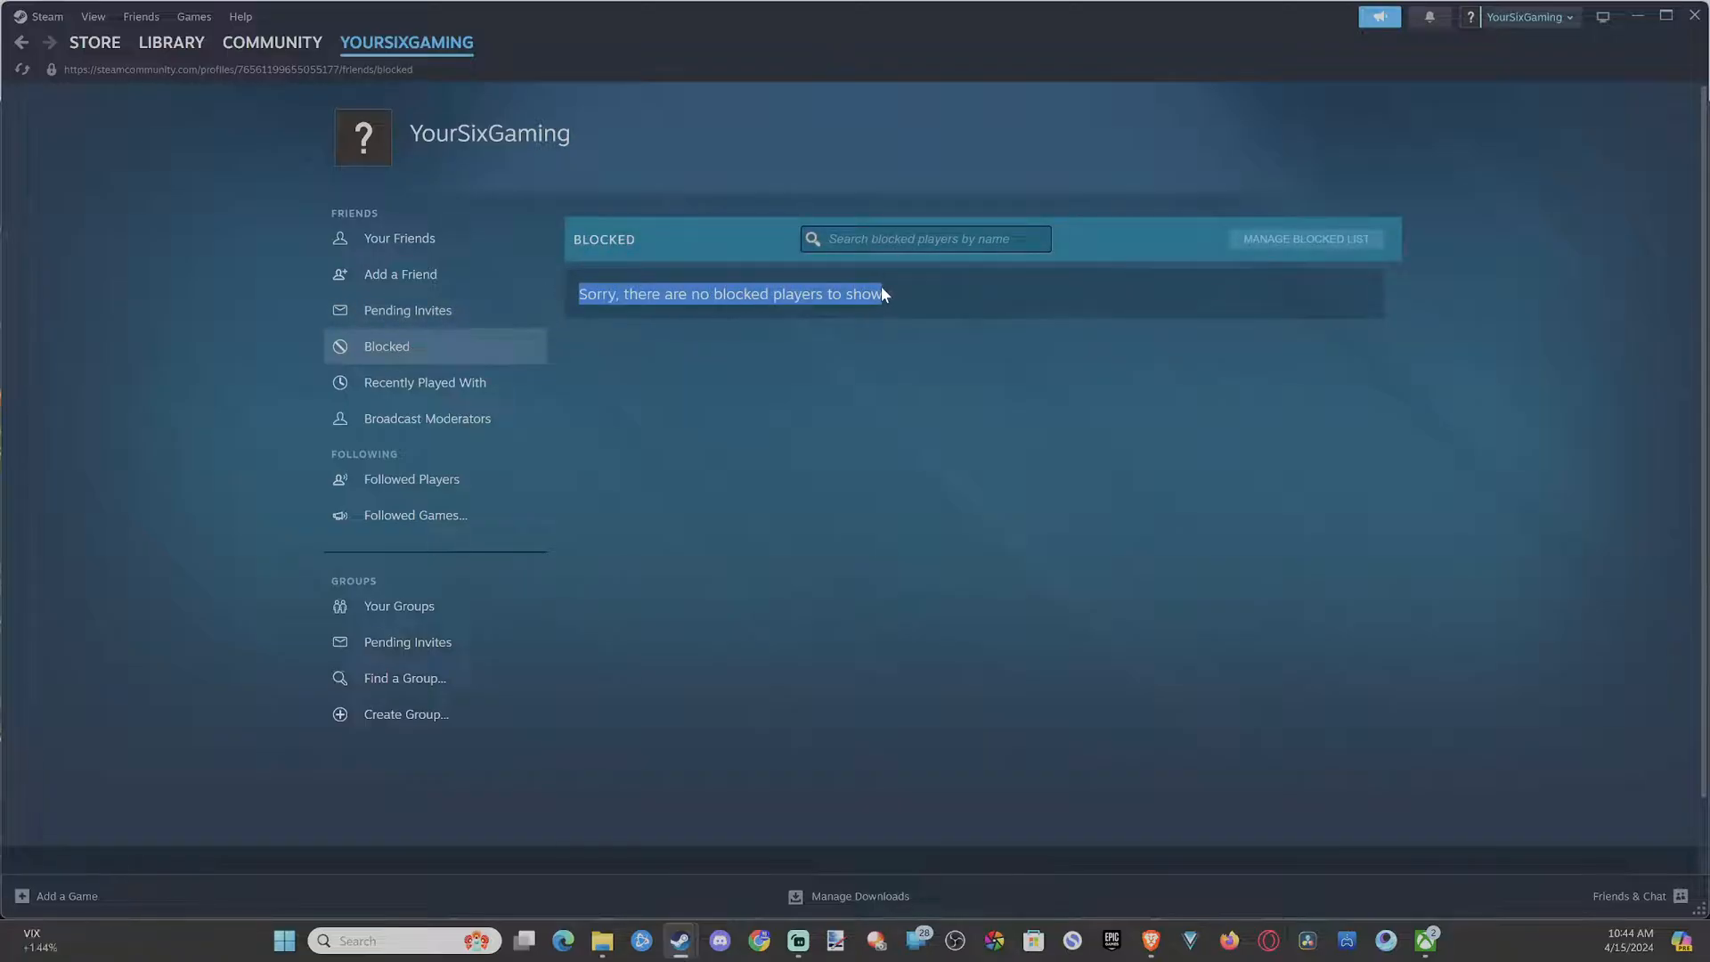
{"action": "mouse_move", "coordinate": [1303, 238]}
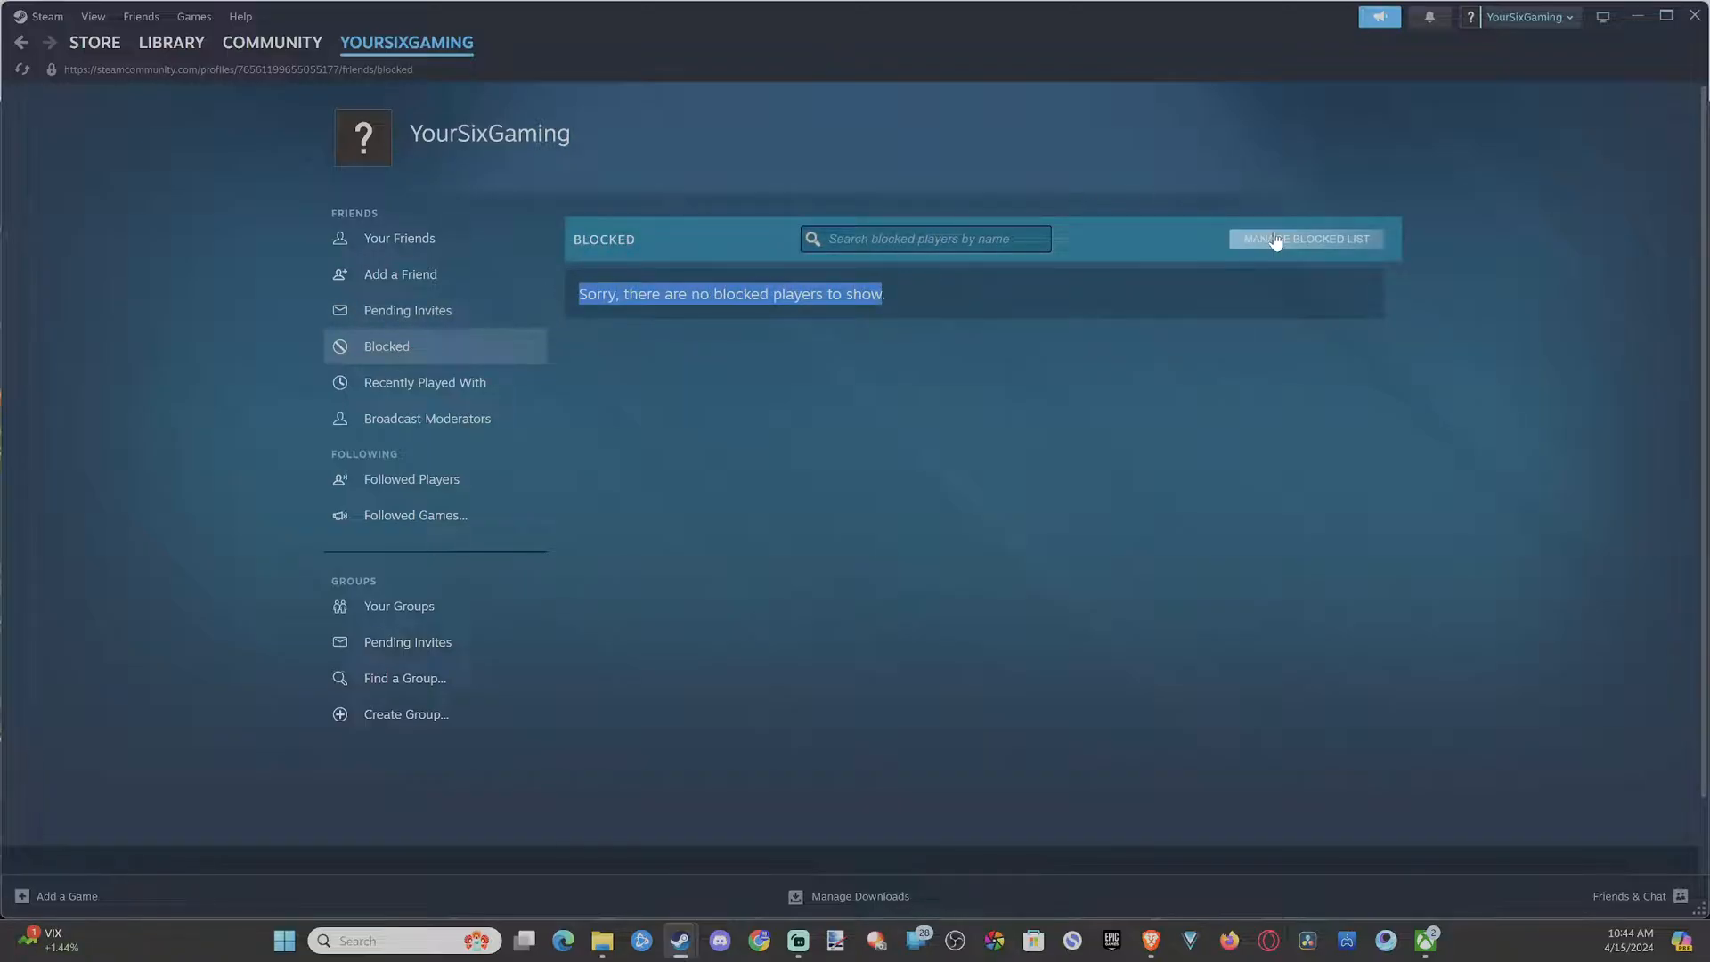
{"action": "left_click", "coordinate": [1304, 239]}
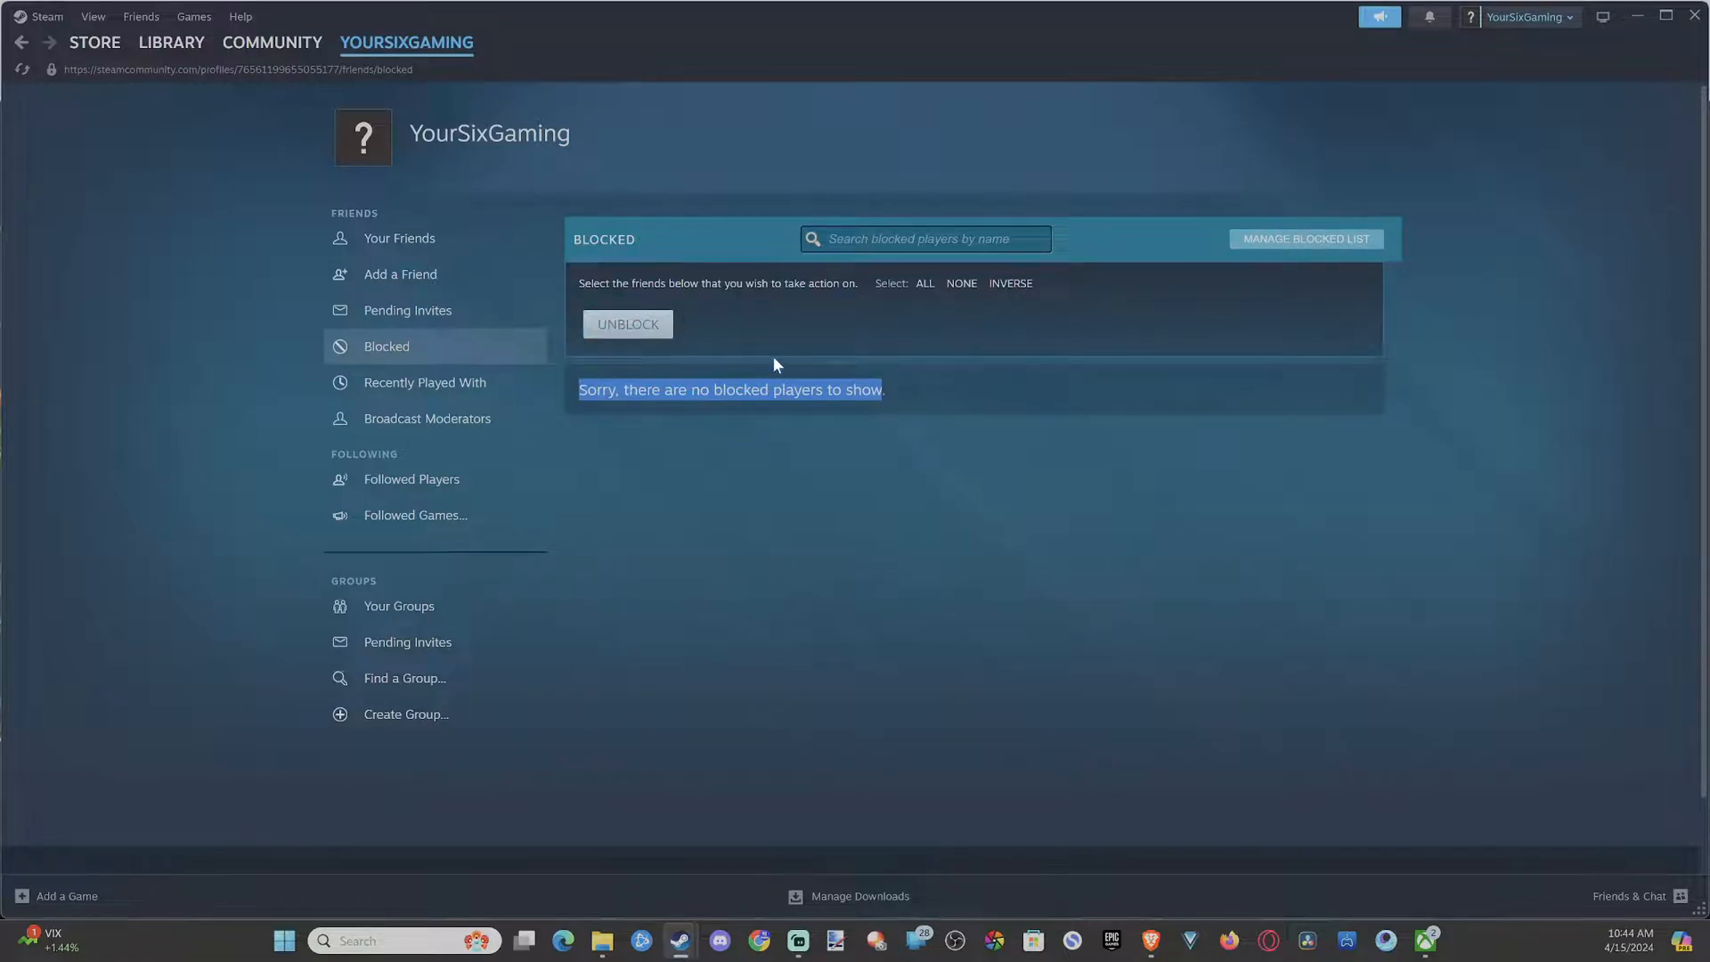
{"action": "mouse_move", "coordinate": [790, 491]}
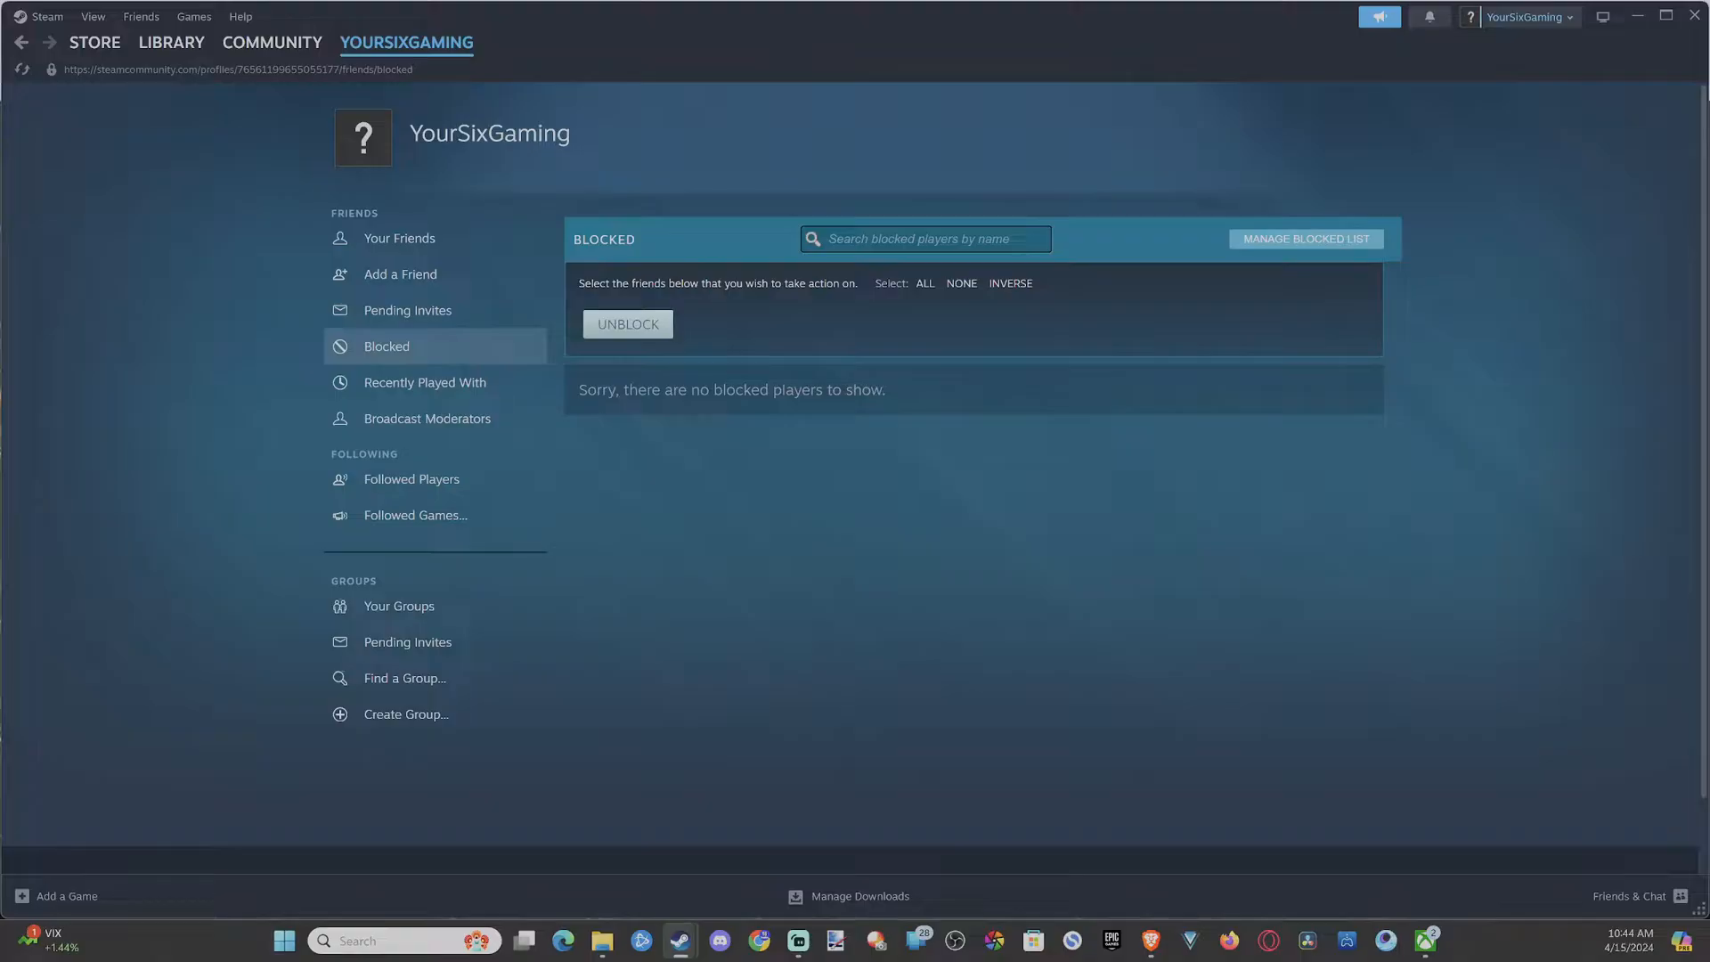
{"action": "mouse_move", "coordinate": [441, 237]}
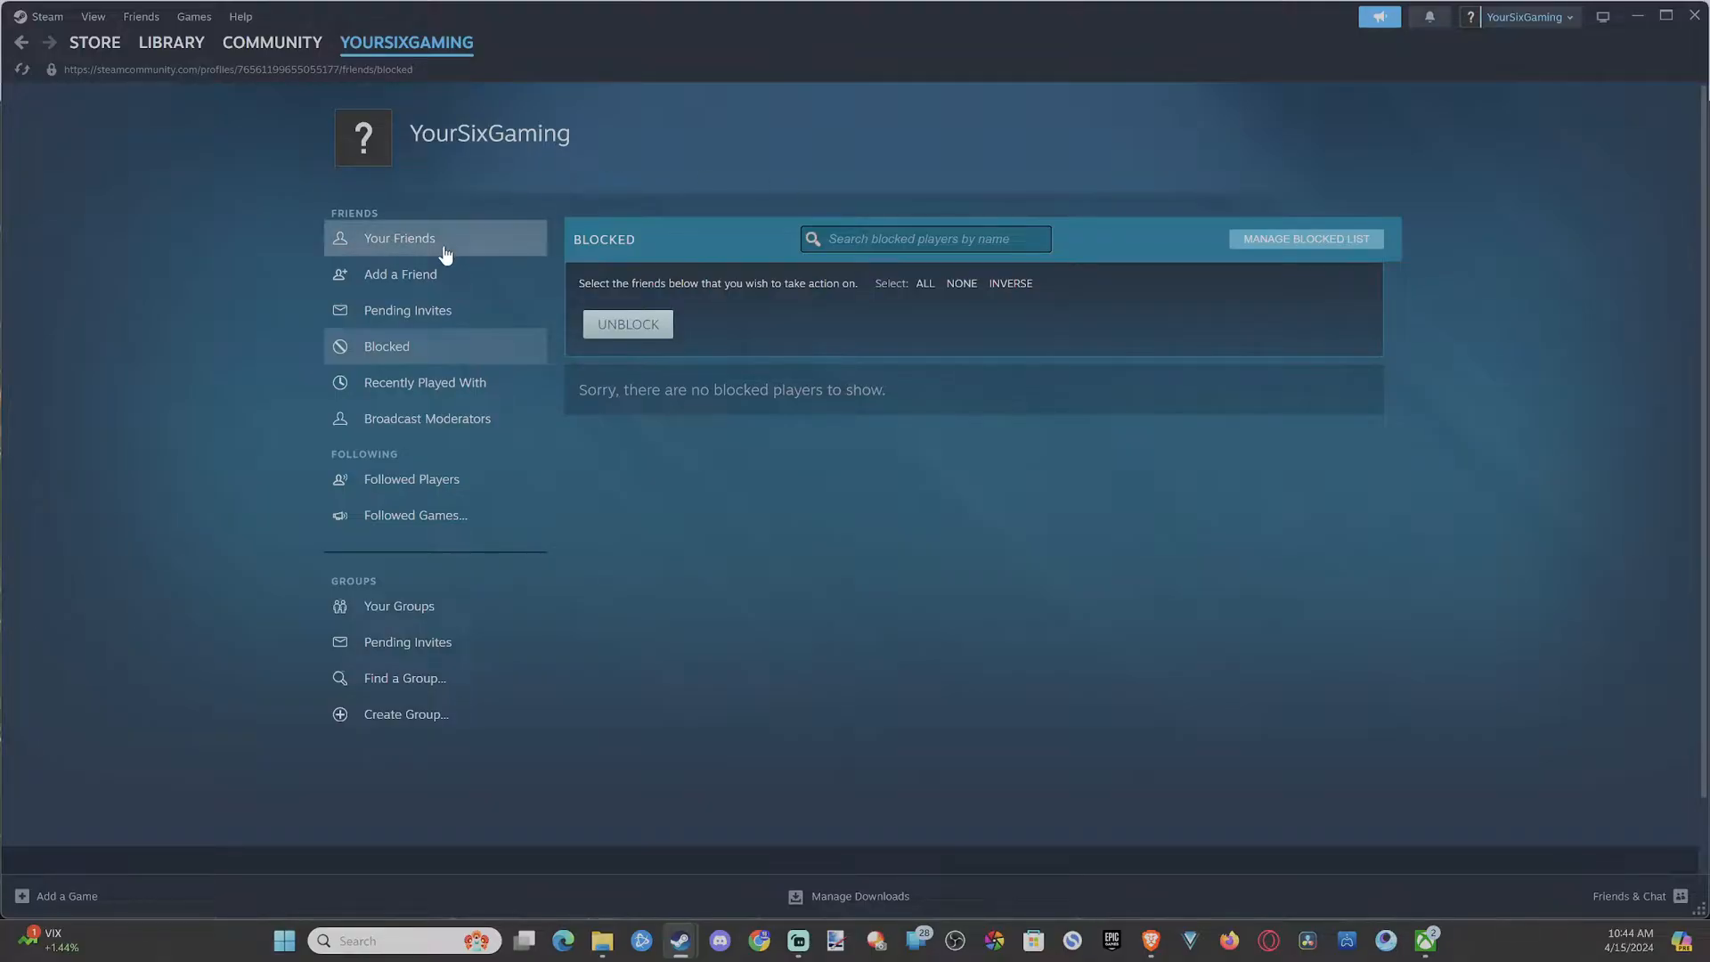
Return to the Your Friends list, which shows no friends
{"action": "left_click", "coordinate": [399, 237]}
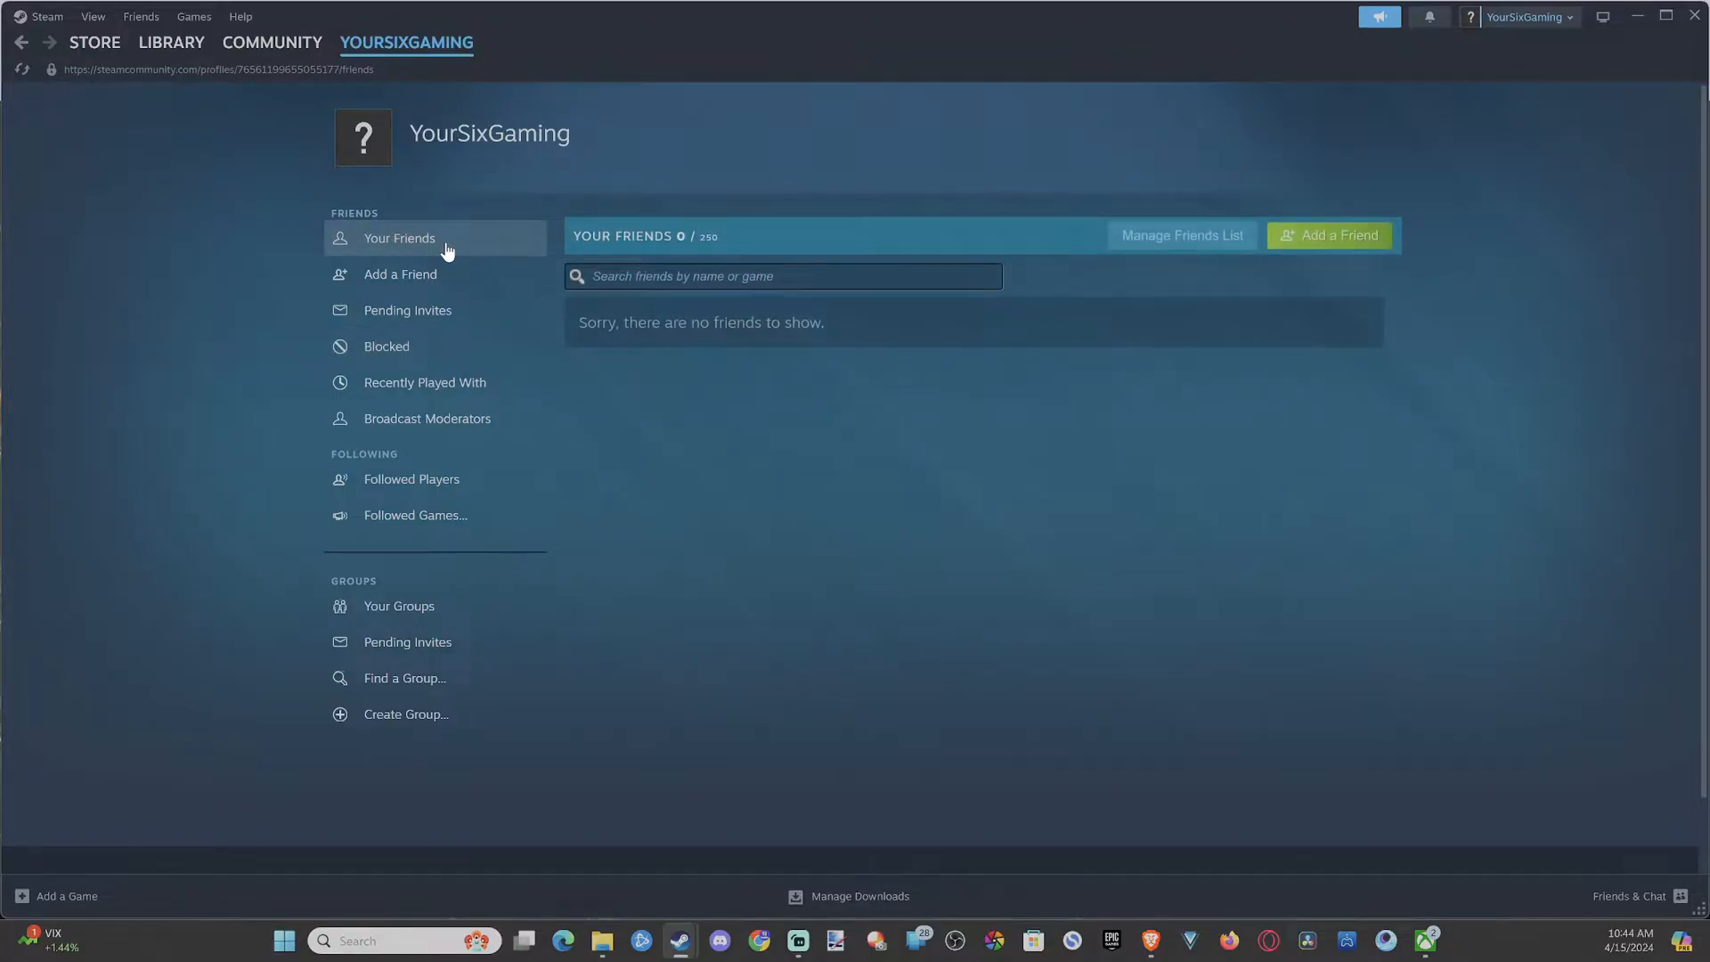